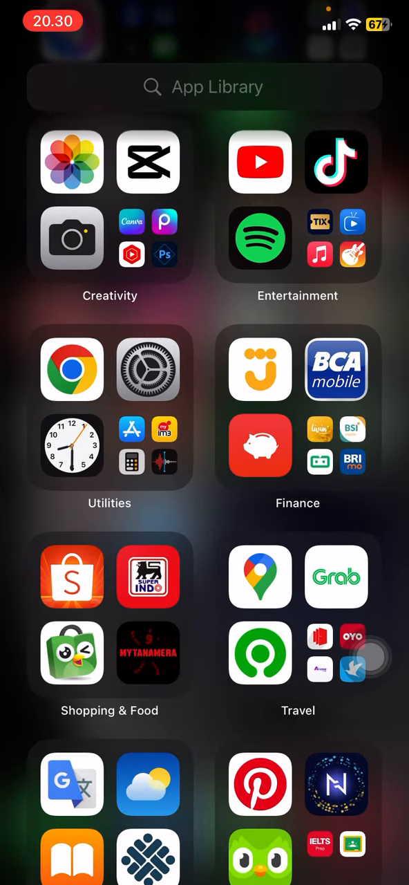
# Launch the App Store from the App Library's Utilities group.
pyautogui.click(203, 87)
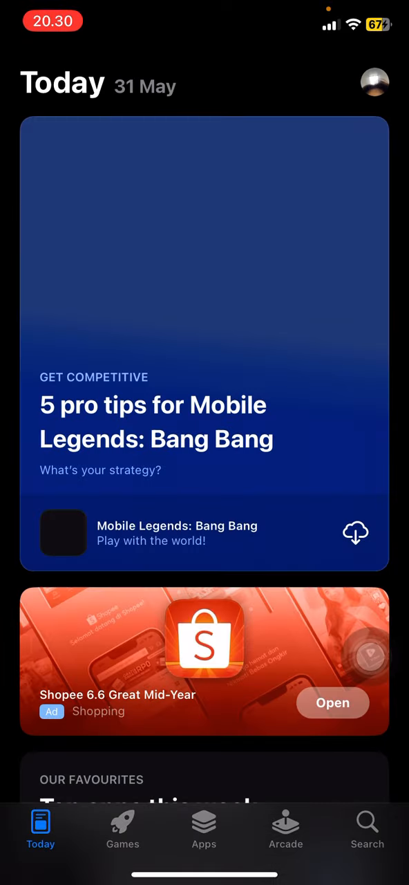
# Search the App Store for 'garage band' to find GarageBand.
pyautogui.click(367, 829)
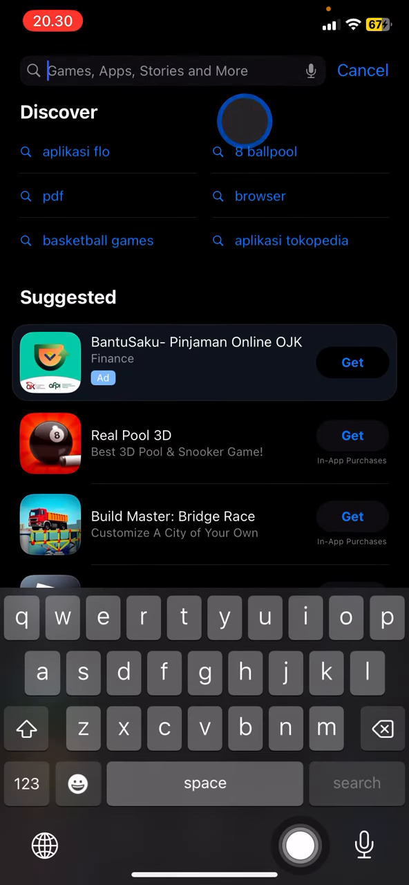
pyautogui.write('garage band')
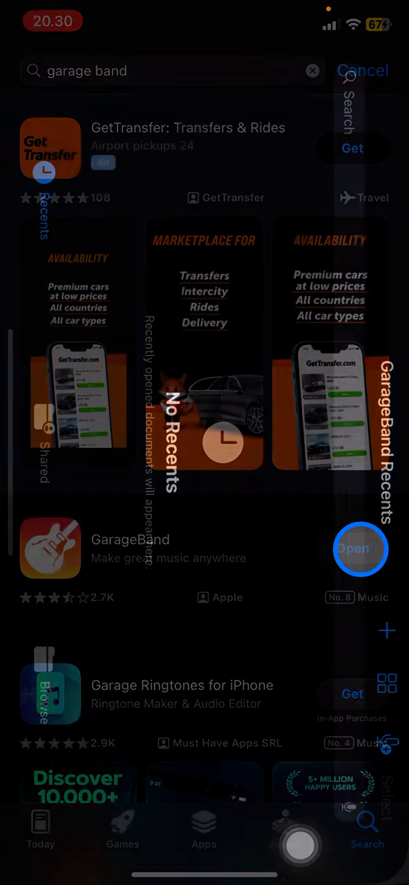
pyautogui.click(361, 549)
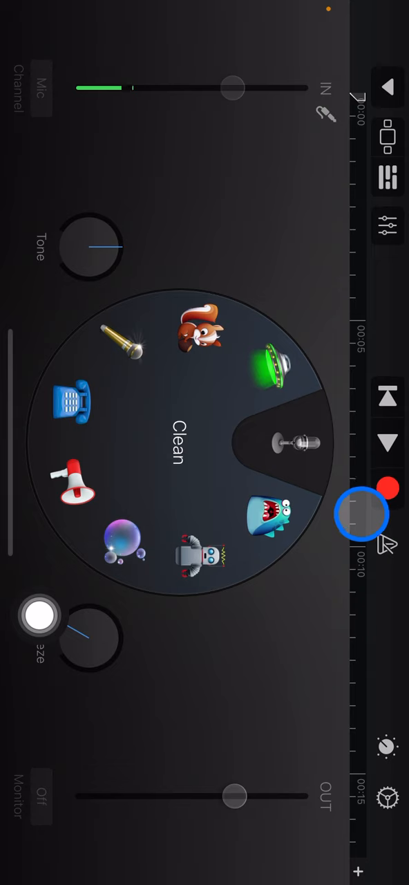
# Open the My Songs menu from the Clean-voice Audio Recorder's back arrow.
pyautogui.click(387, 85)
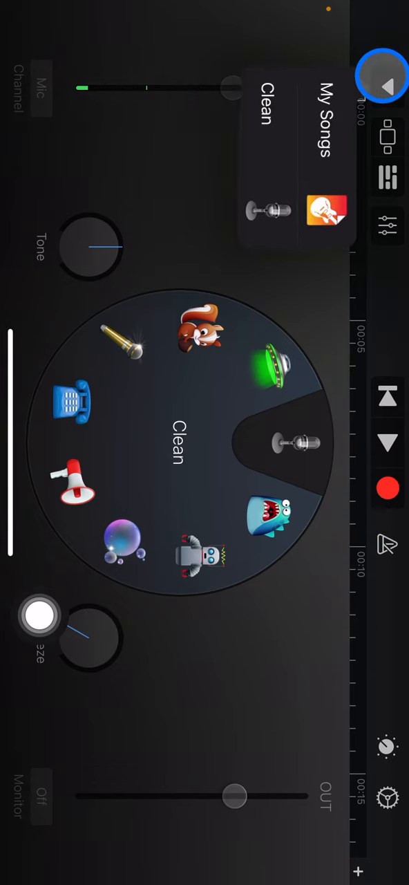